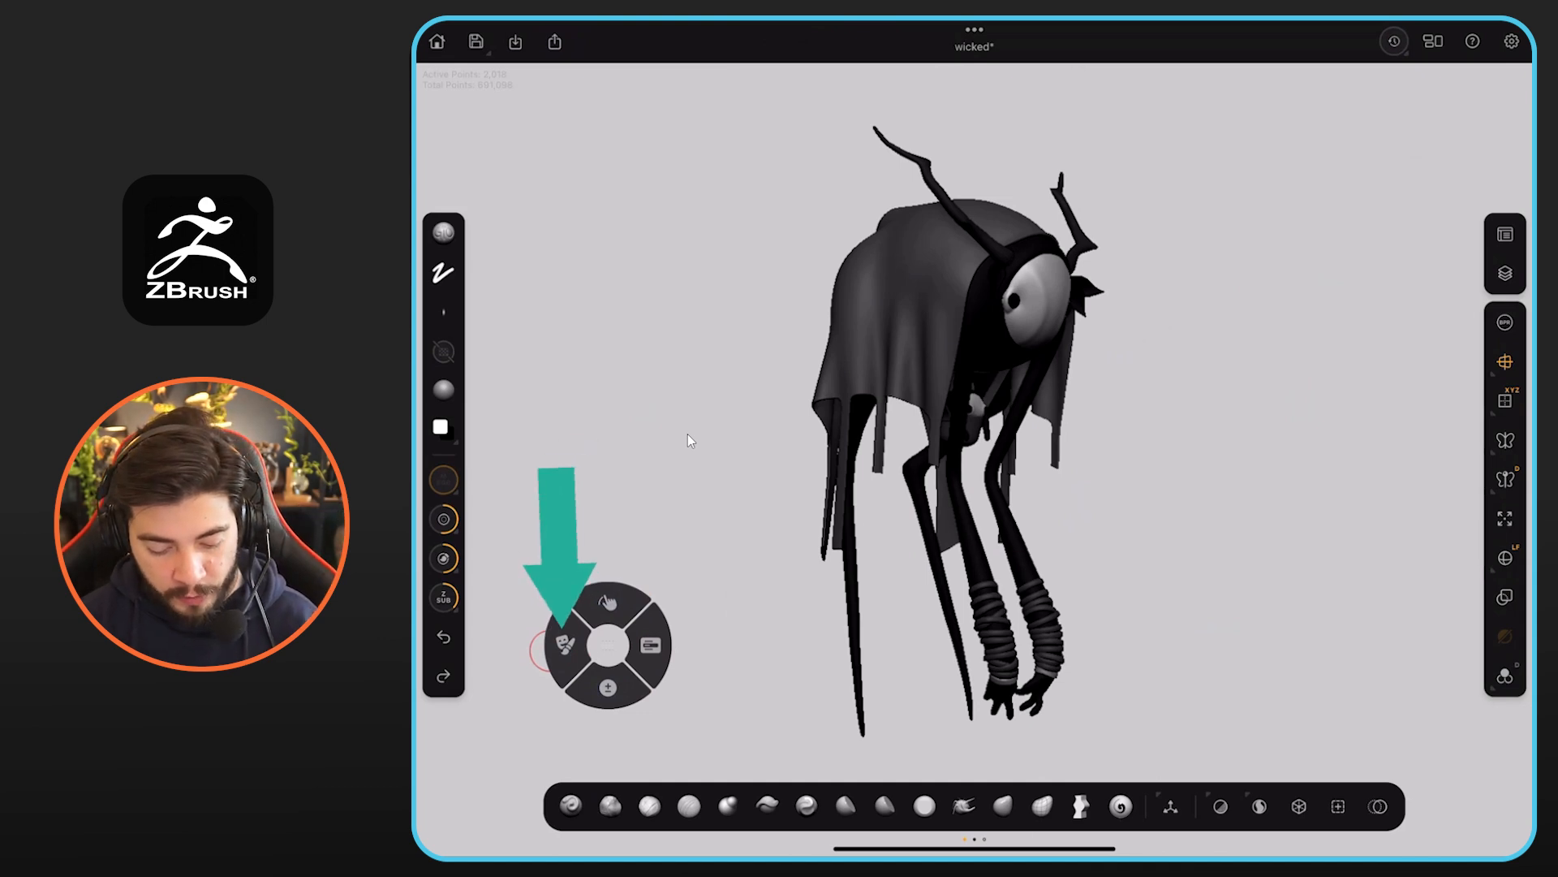
# Hold Ctrl for mask brushes, then slide to Shift so the clip brushes become available.
pyautogui.click(562, 644)
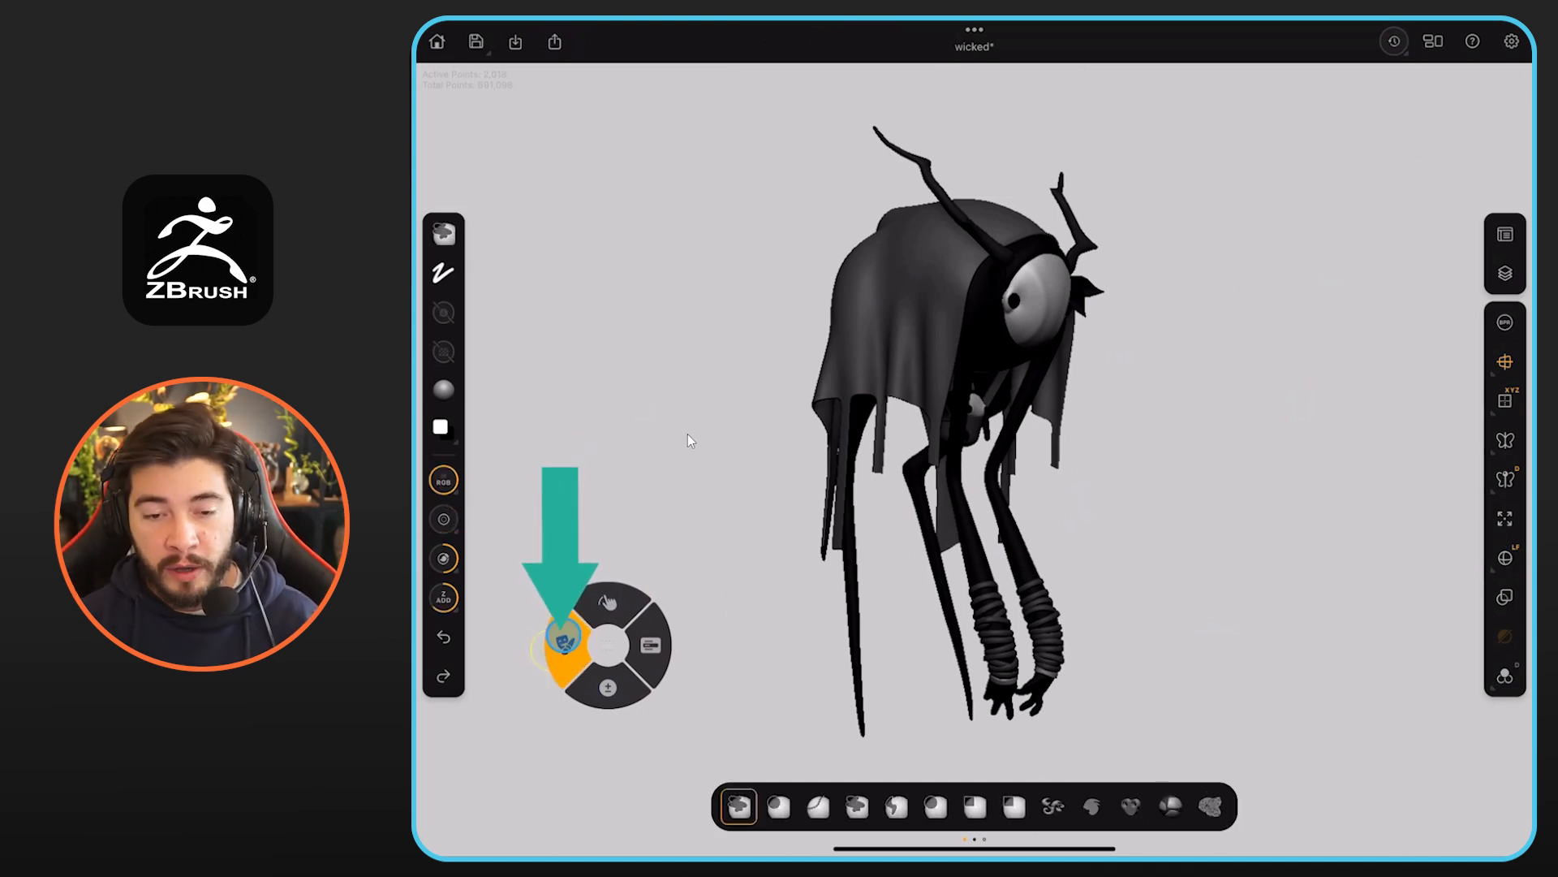
pyautogui.click(607, 603)
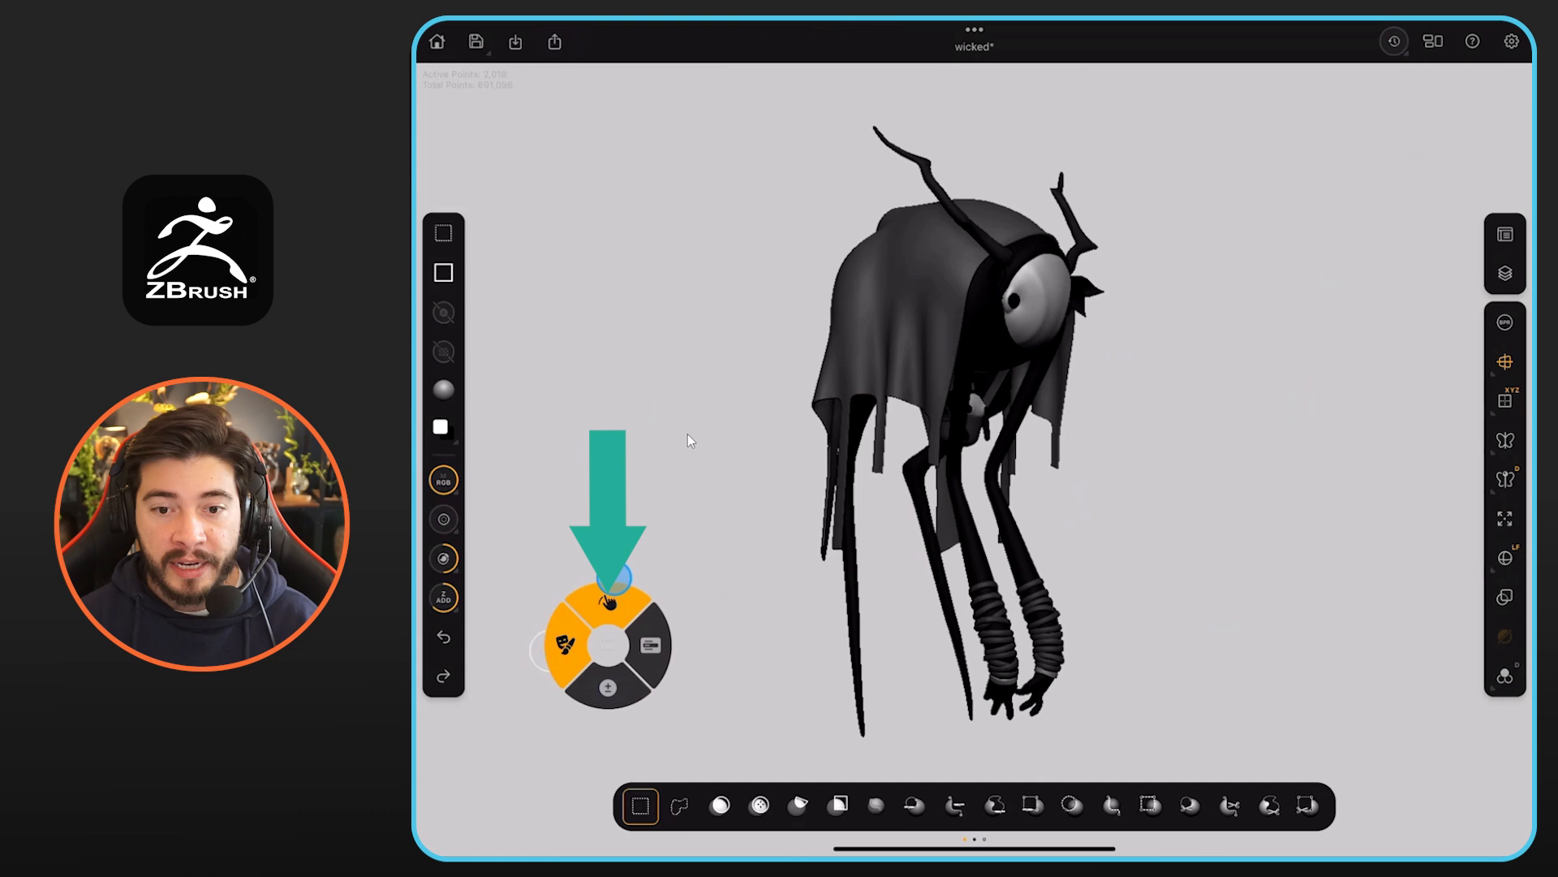